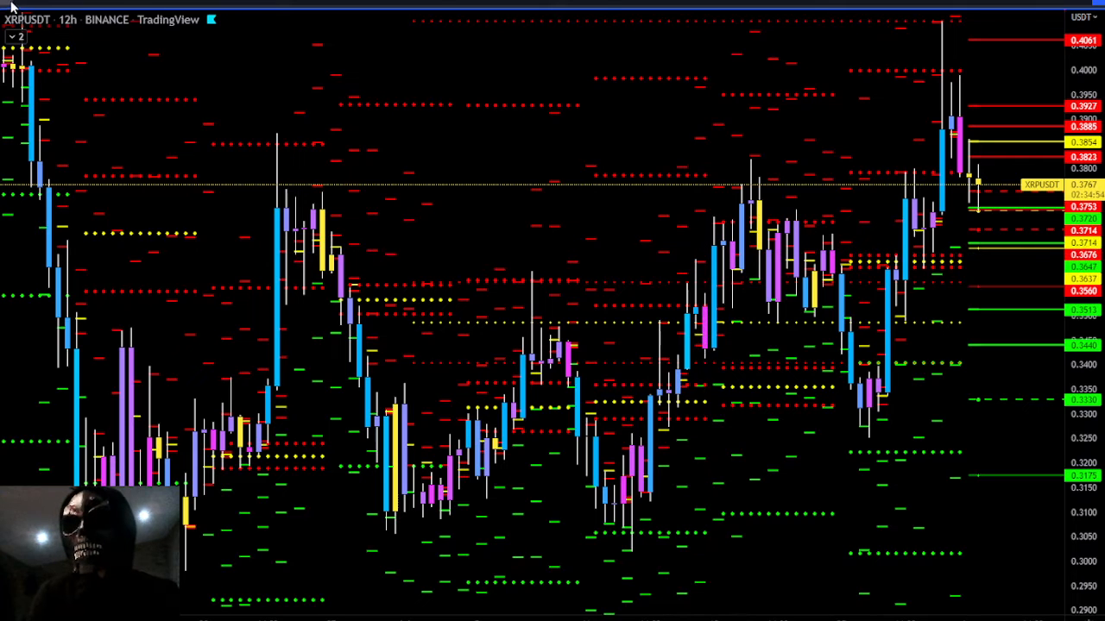
# - Switch the chart symbol to Binance XRPBTC and close symbol search
pyautogui.write('XRPBTC')
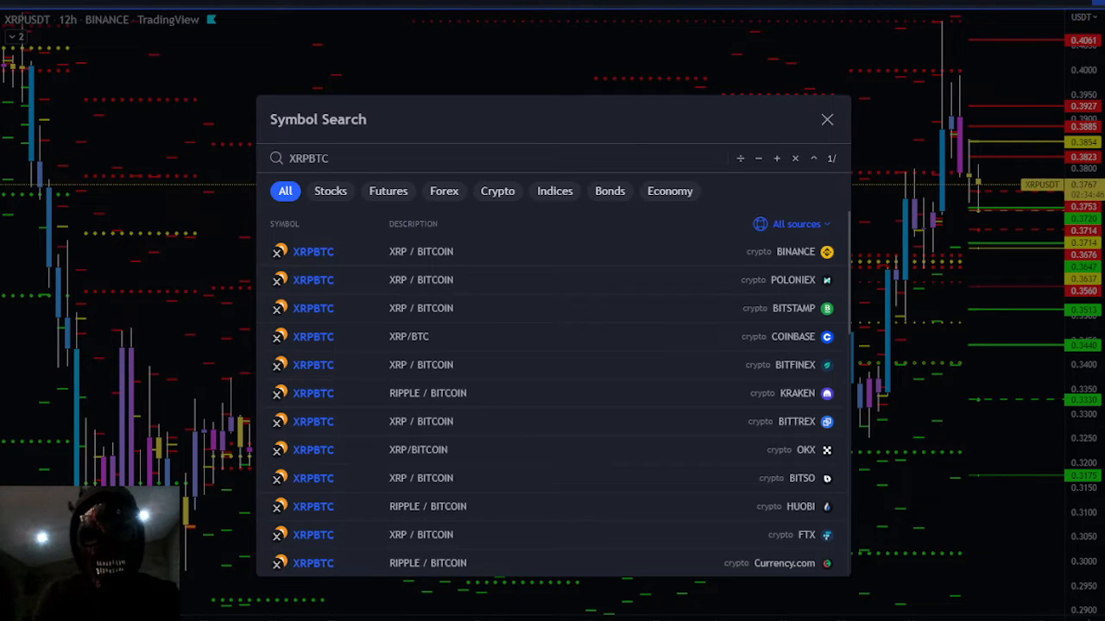
pyautogui.click(826, 120)
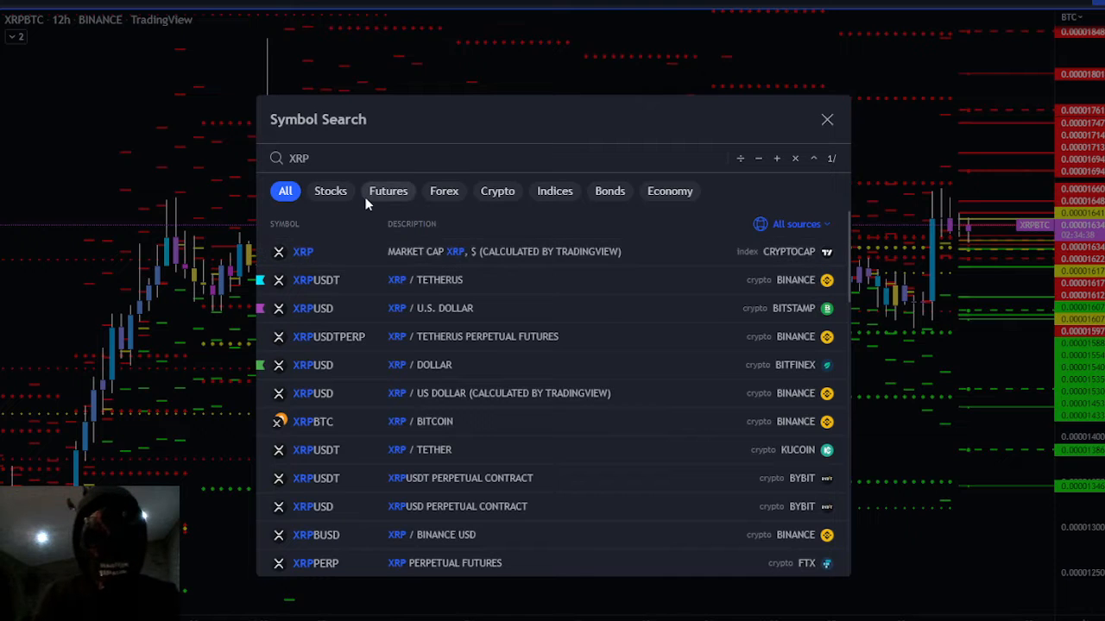
pyautogui.write('SOL')
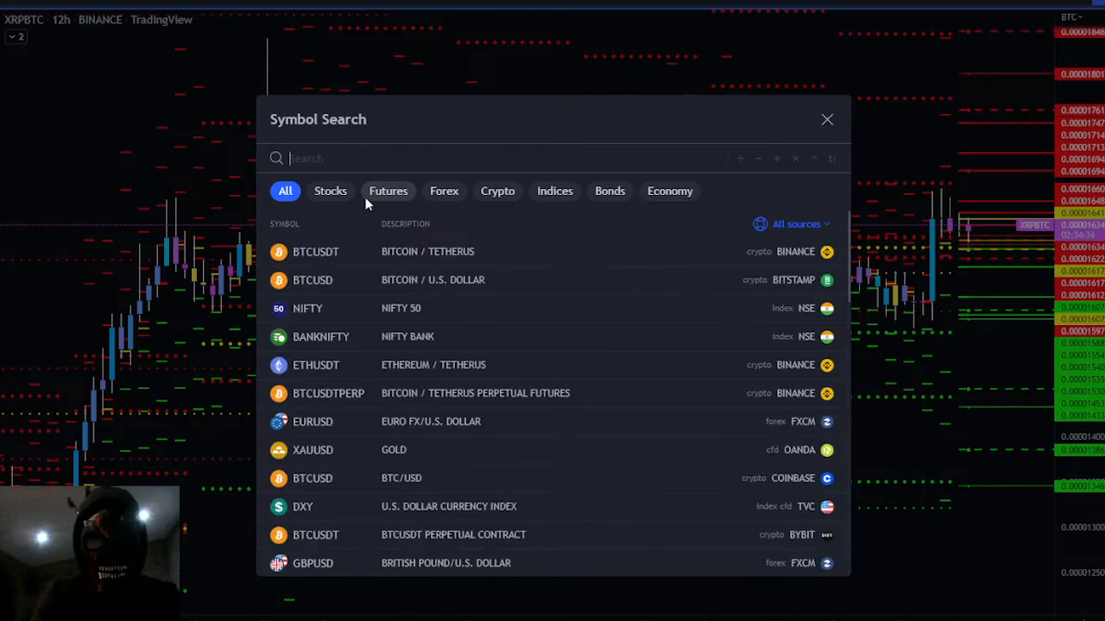
pyautogui.write('AGO')
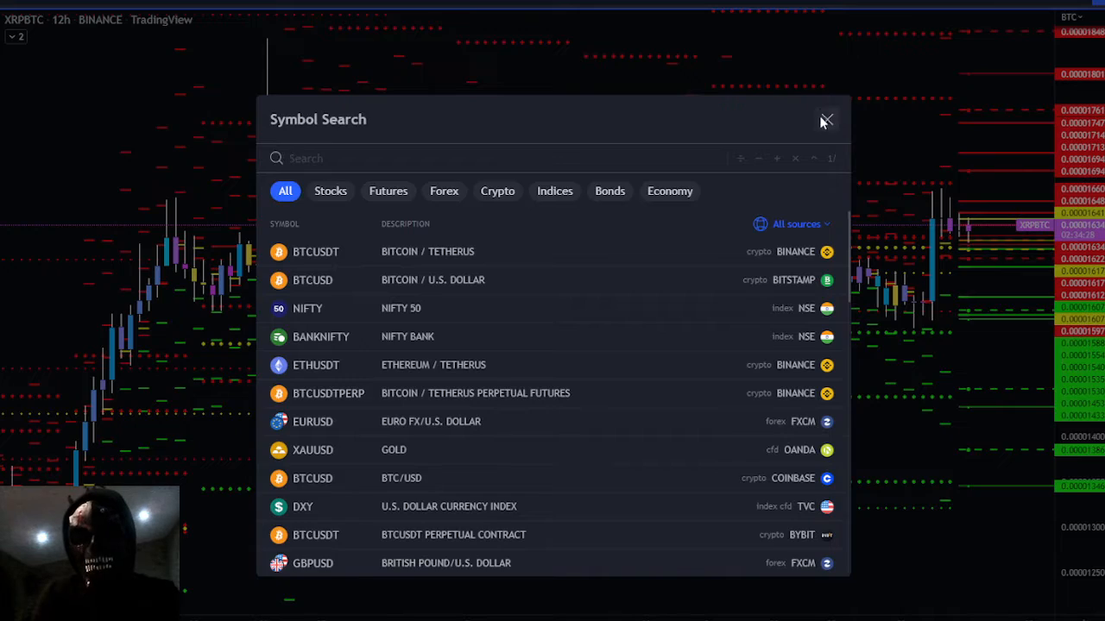
pyautogui.click(824, 119)
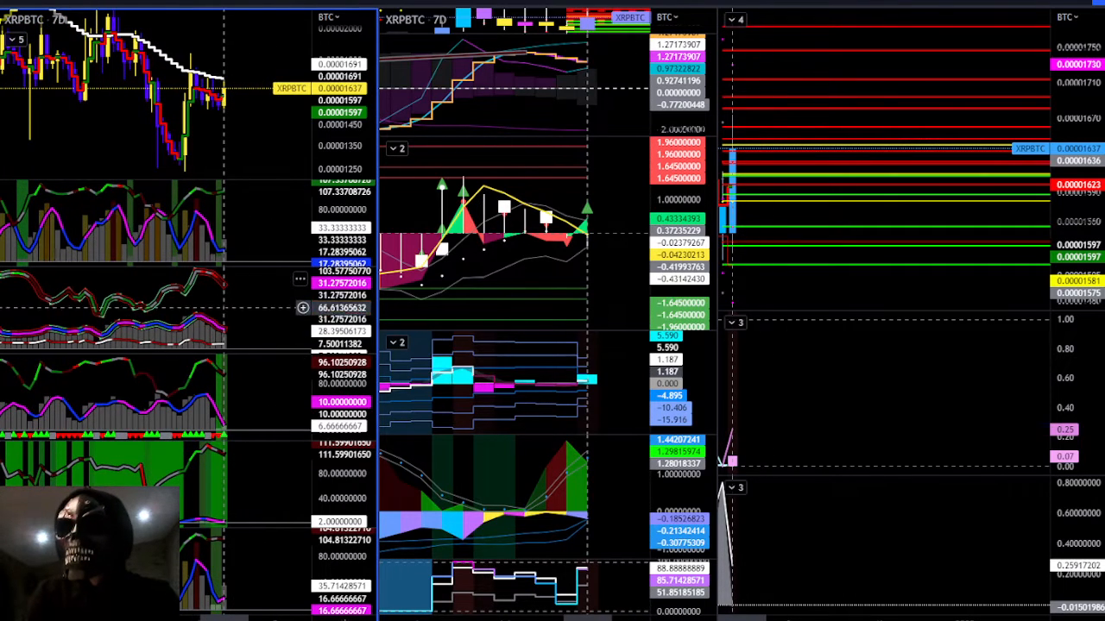
pyautogui.moveTo(833, 389)
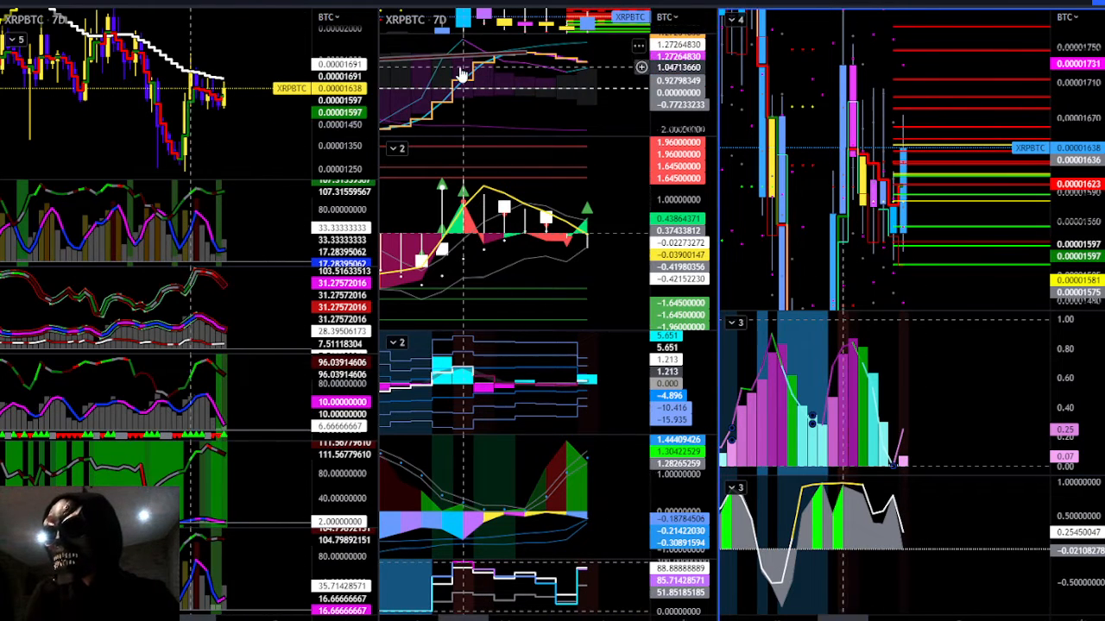
pyautogui.moveTo(486, 198)
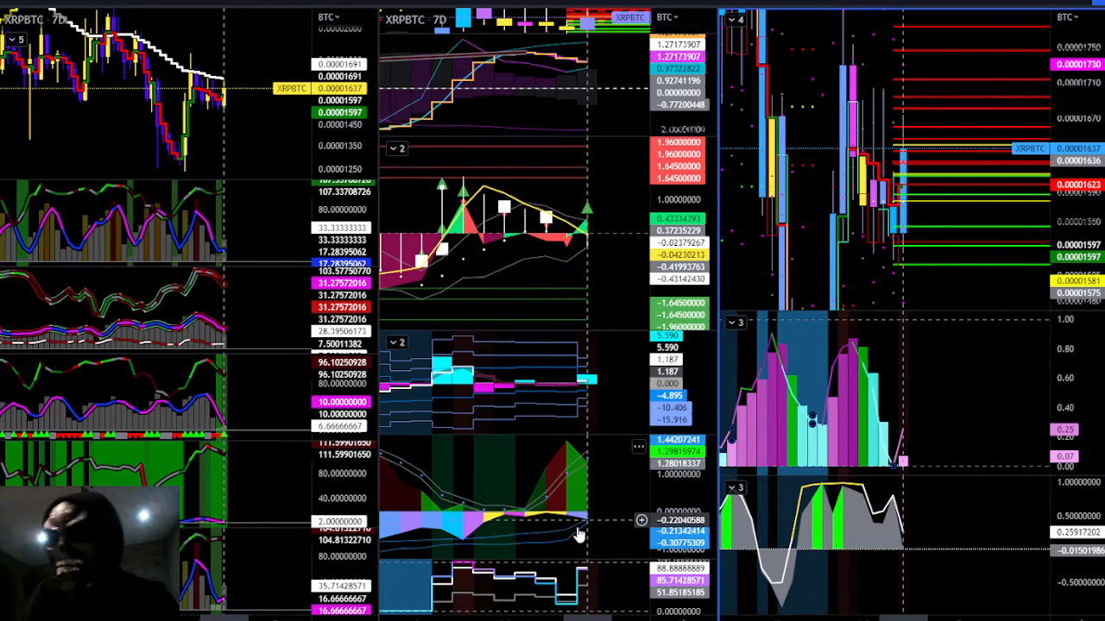
pyautogui.moveTo(923, 157)
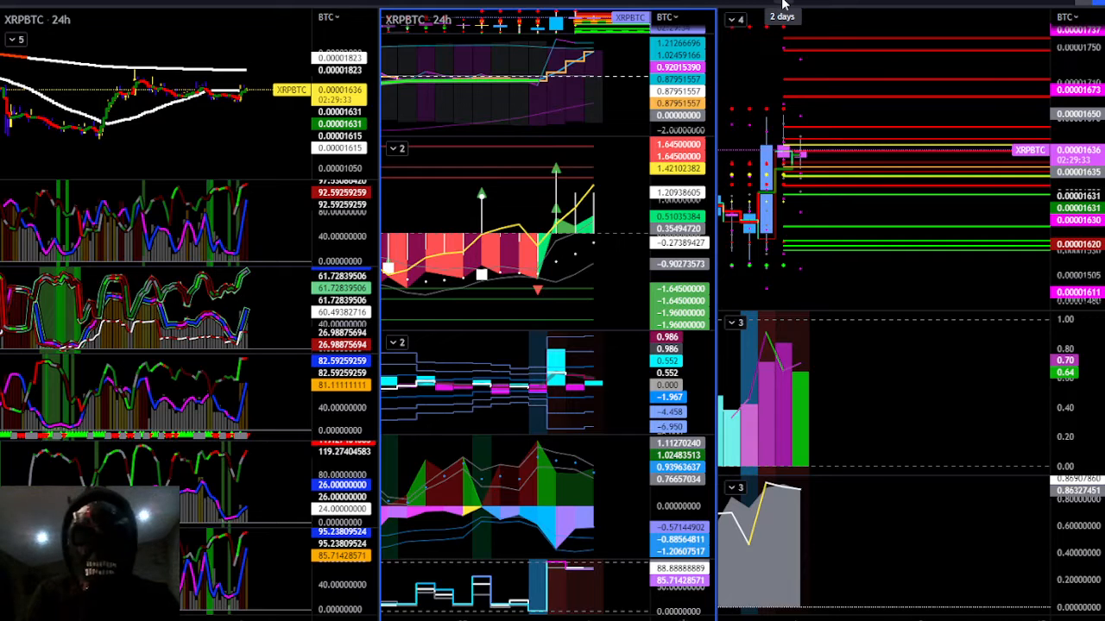
pyautogui.moveTo(865, 235)
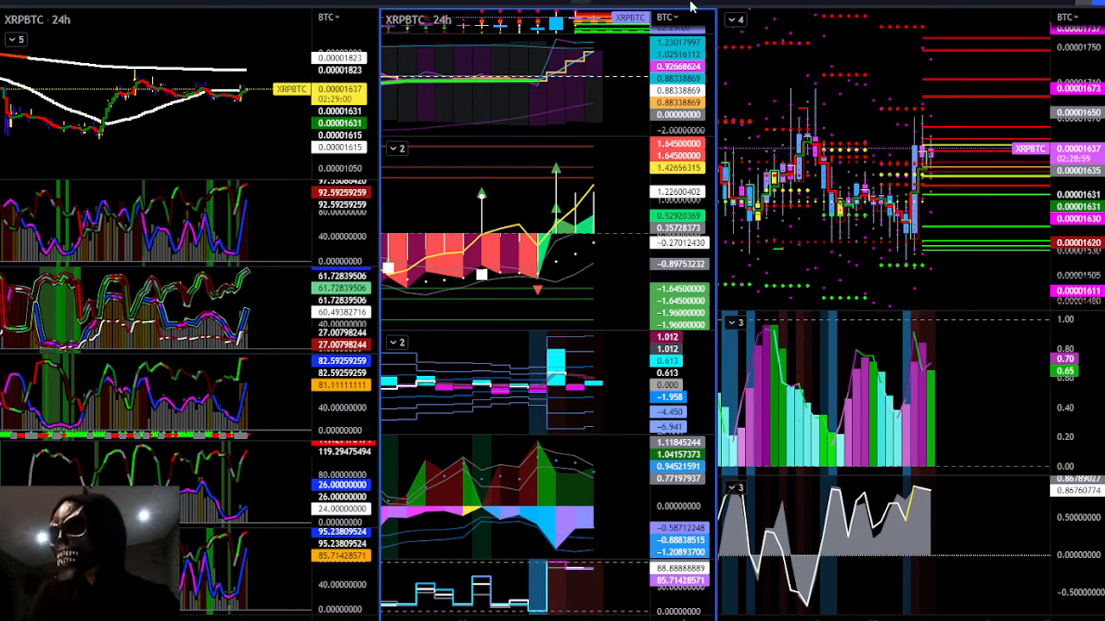
pyautogui.moveTo(841, 5)
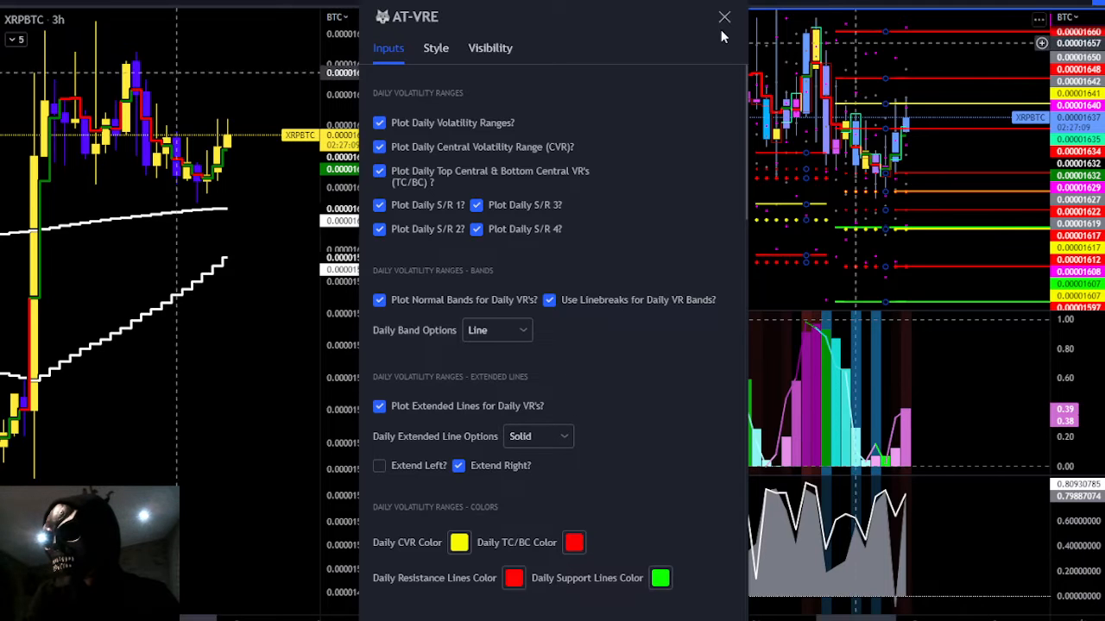
# - Close the AT-VRE indicator settings dialog after reviewing its inputs
pyautogui.click(721, 18)
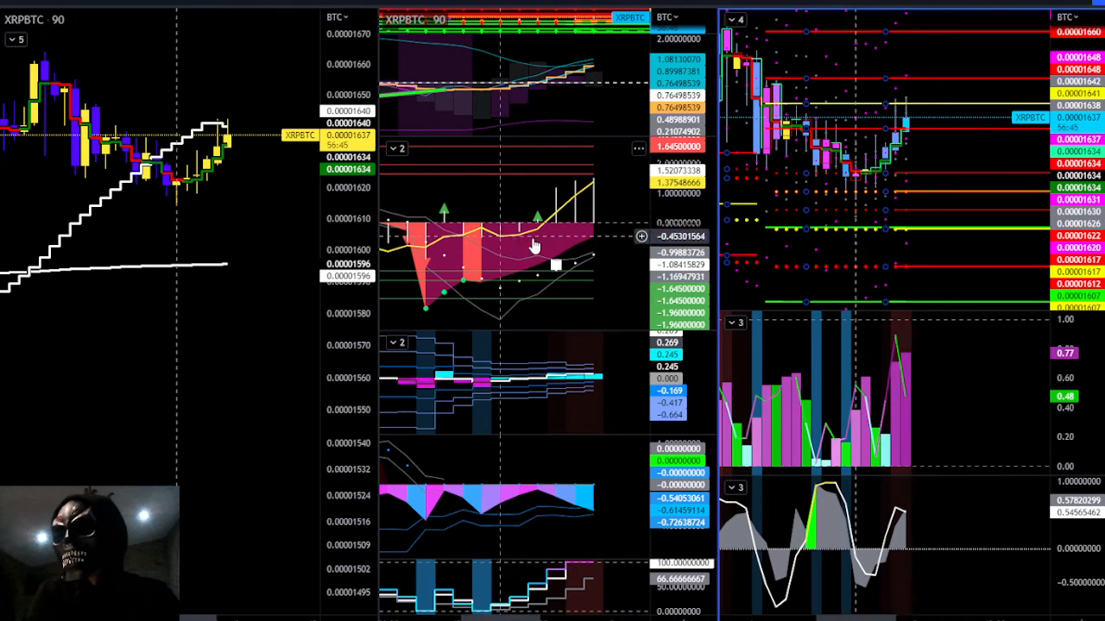
pyautogui.moveTo(552, 211)
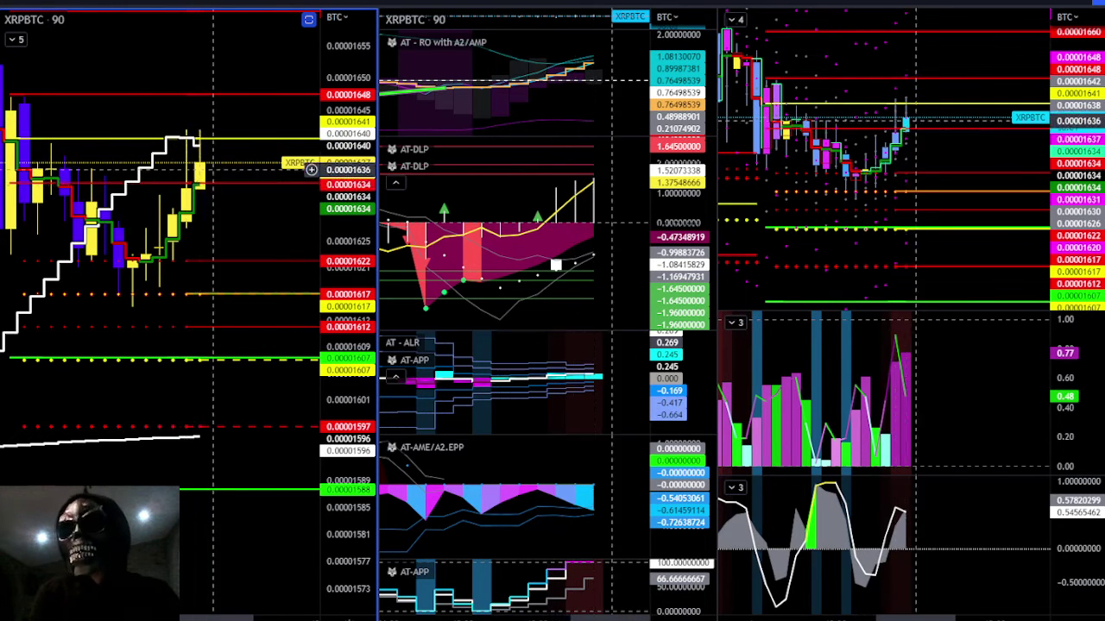
pyautogui.moveTo(527, 329)
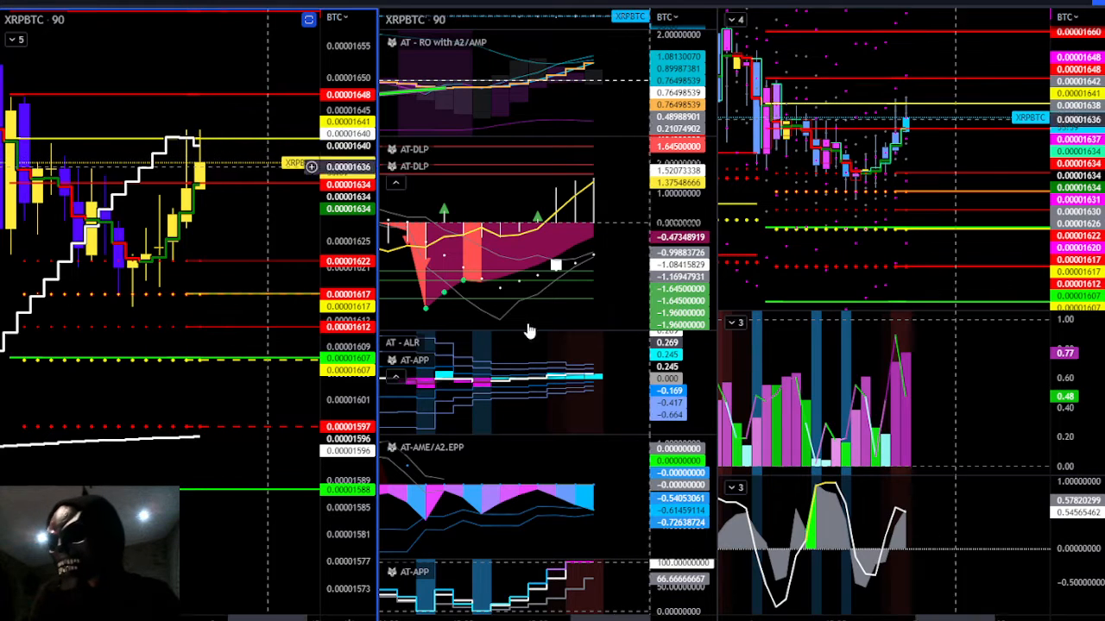
pyautogui.moveTo(389, 390)
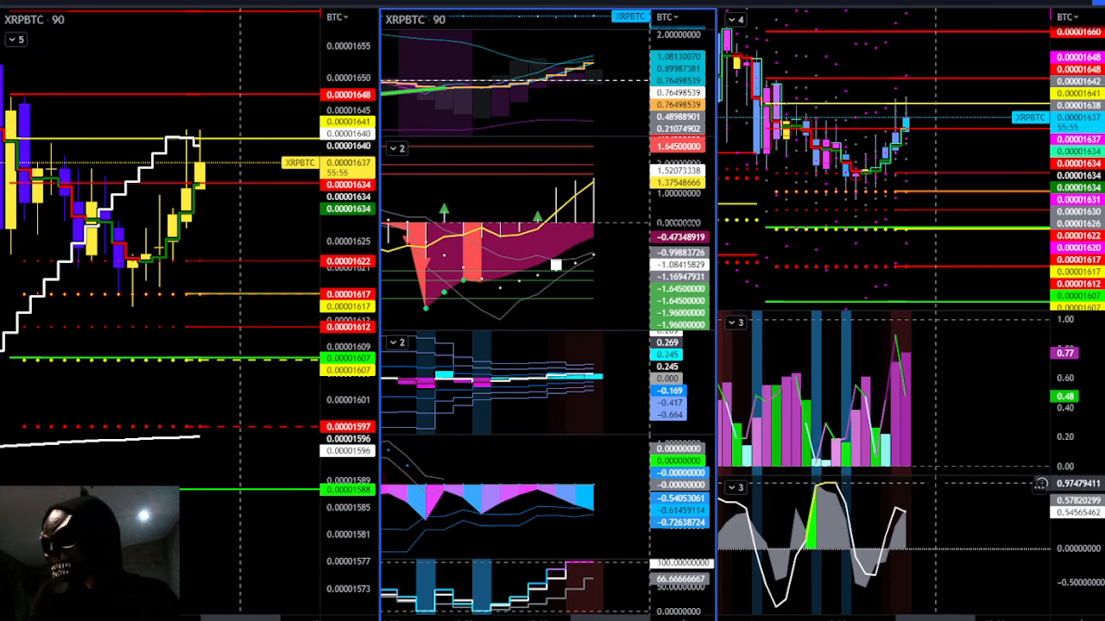
pyautogui.moveTo(892, 552)
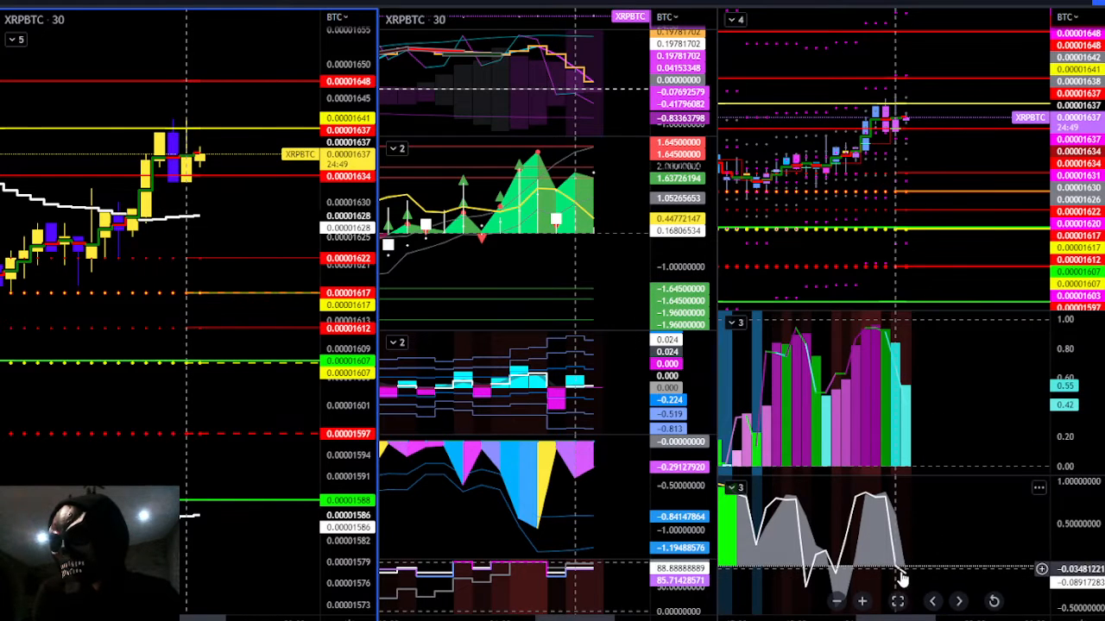
pyautogui.moveTo(627, 102)
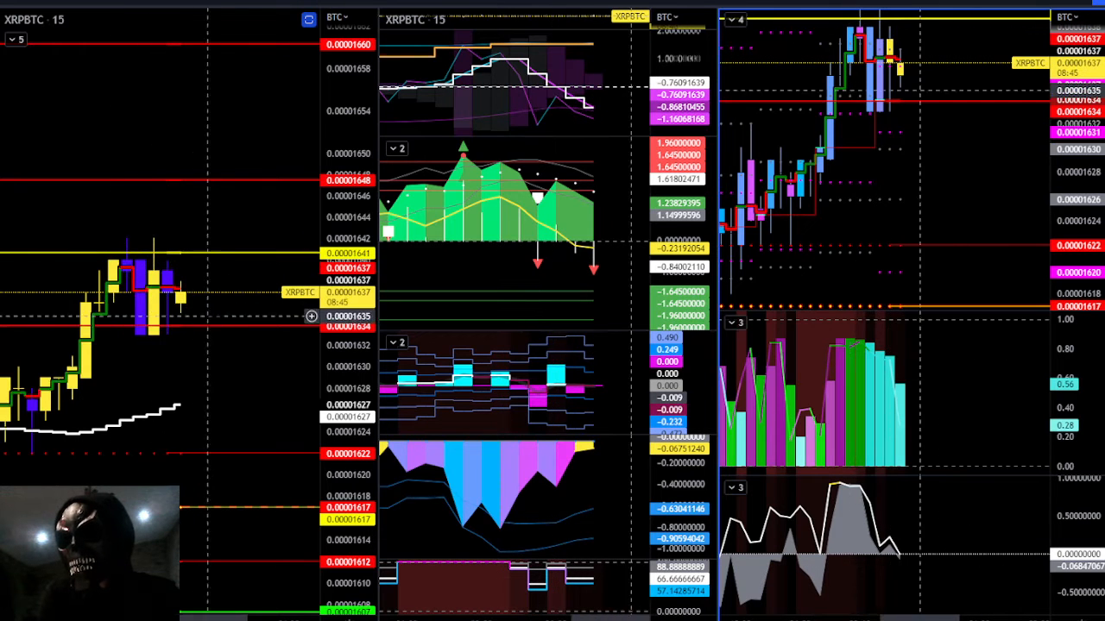
pyautogui.moveTo(881, 379)
pyautogui.write('B')
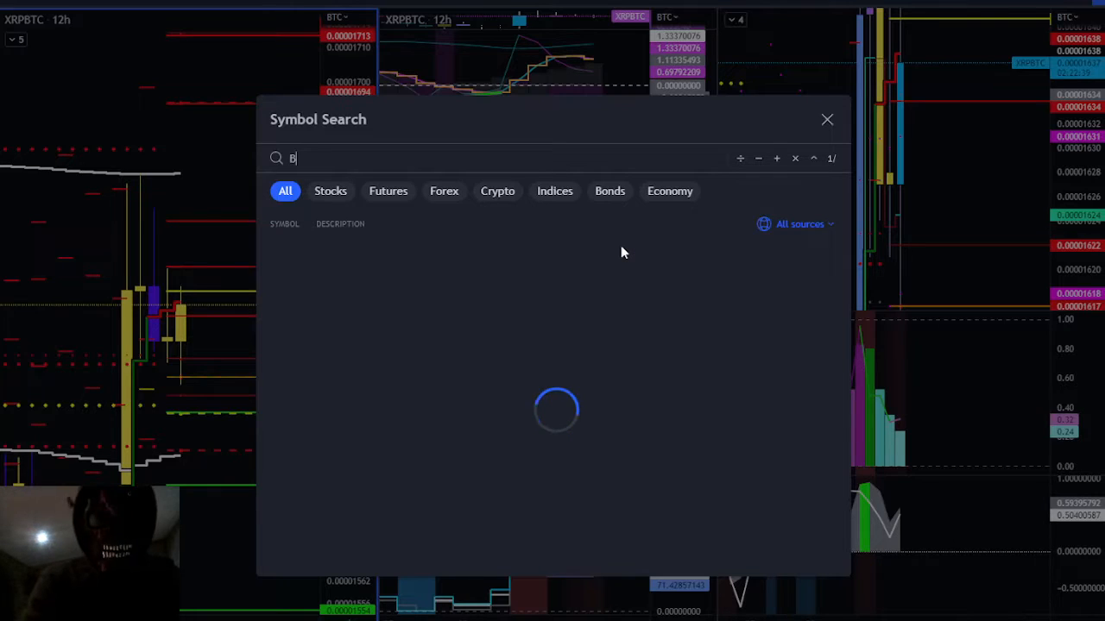
# - Load the BTCXRP pair into the multi-pane layout
pyautogui.write('TCXRP')
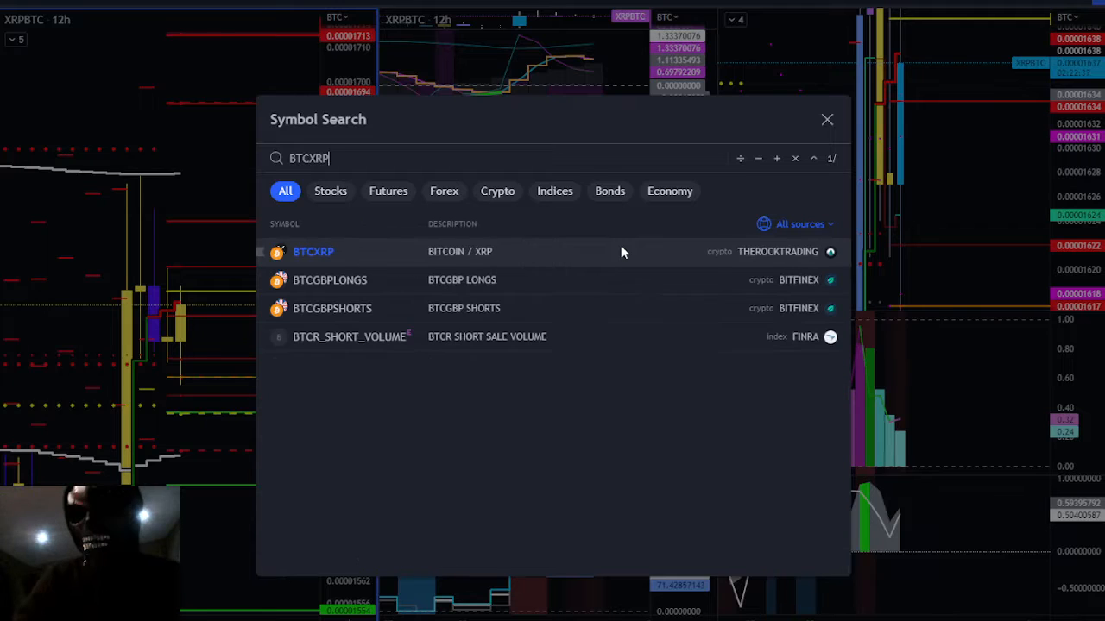
pyautogui.click(827, 120)
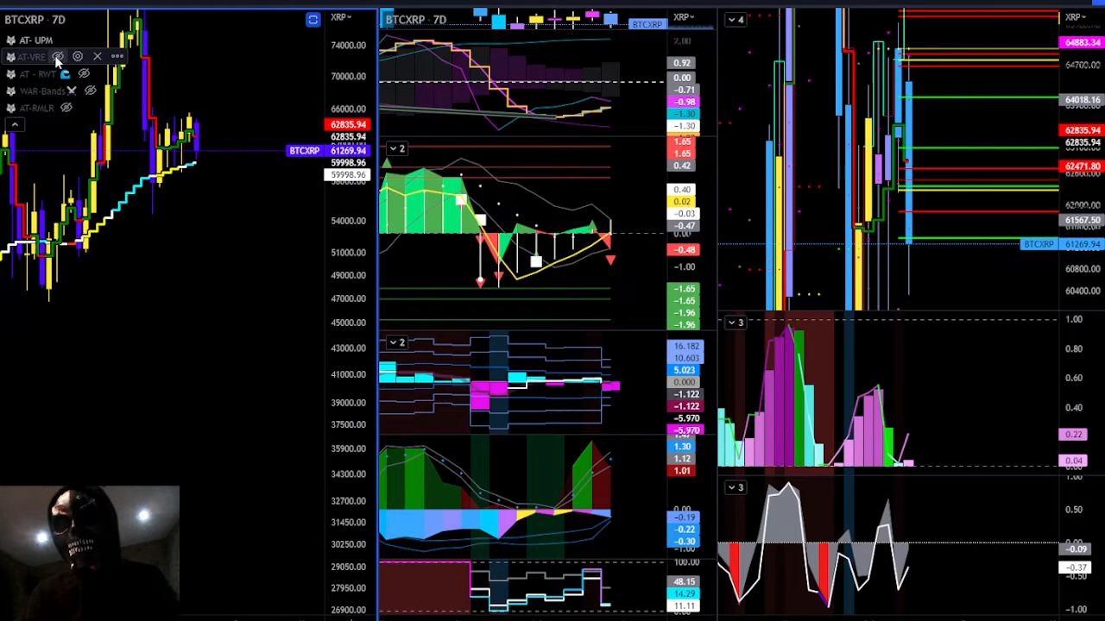
# - Switch the BTCXRP charts from the 7D to the 3D interval
pyautogui.click(58, 62)
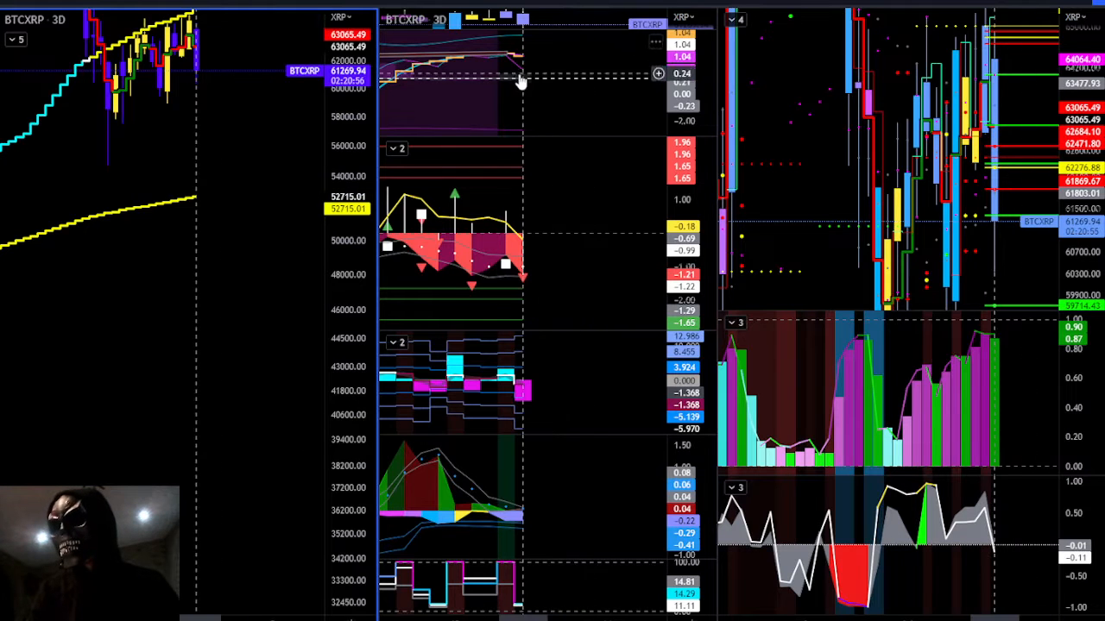
pyautogui.moveTo(620, 93)
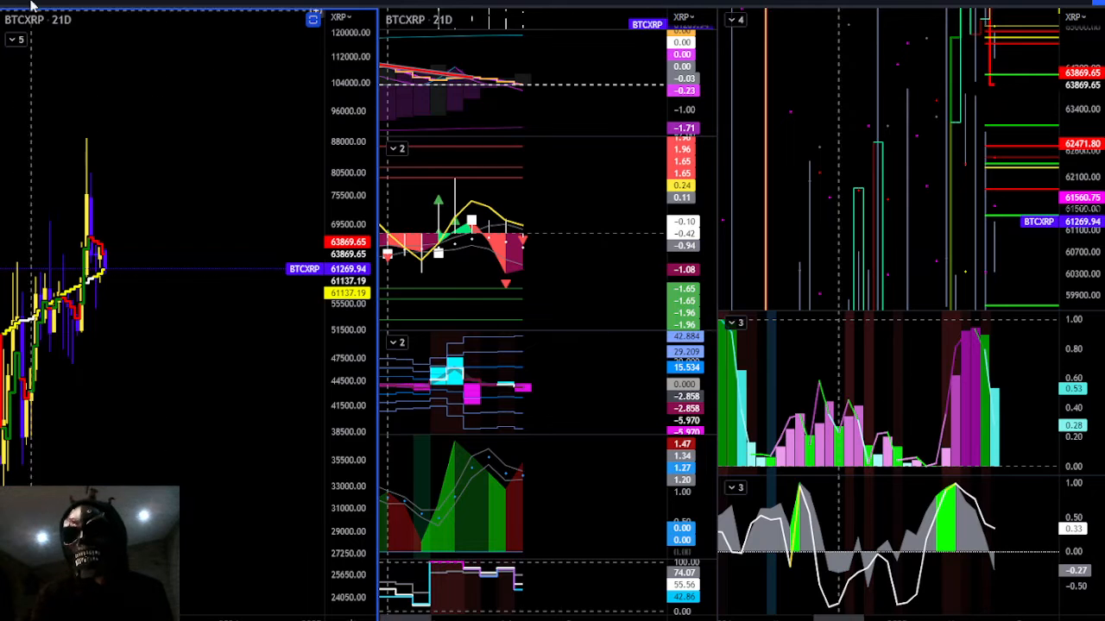
pyautogui.write('XR')
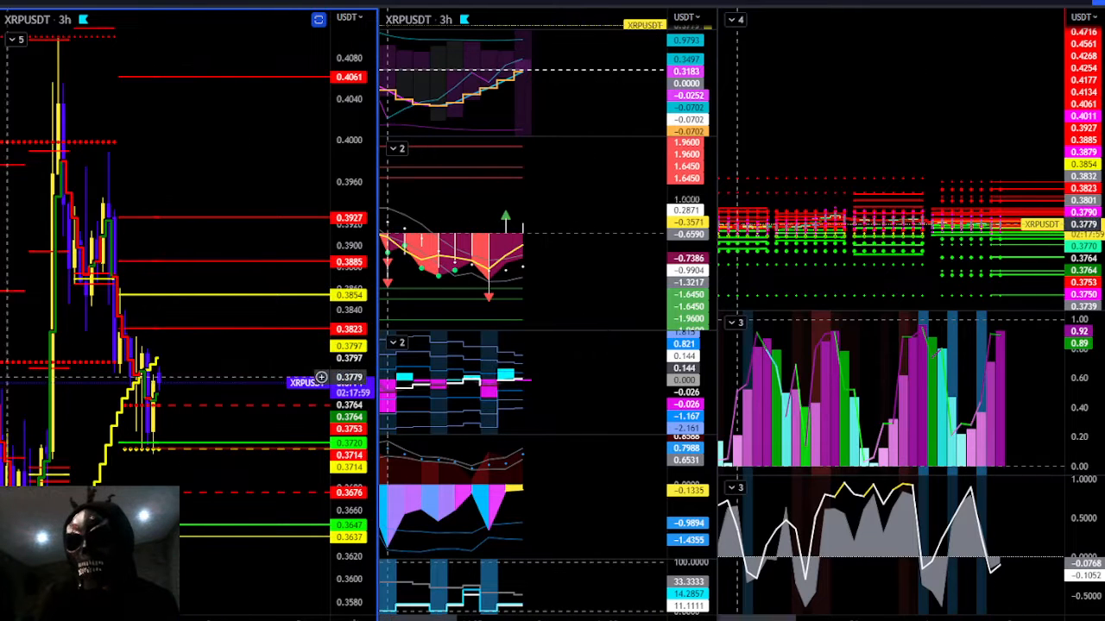
pyautogui.moveTo(208, 303)
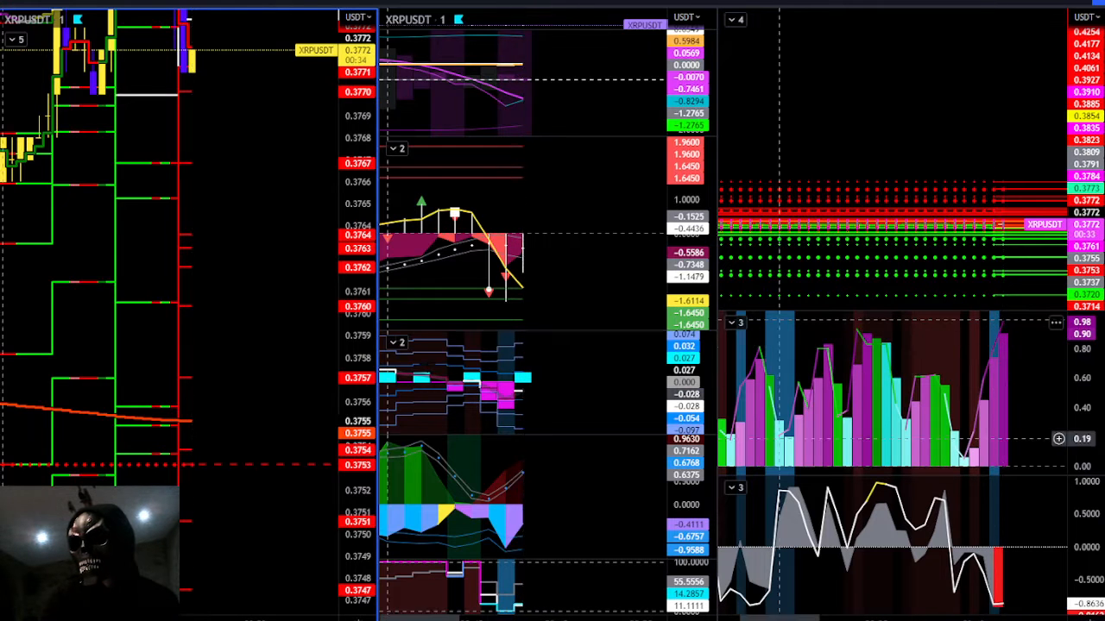
pyautogui.moveTo(330, 235)
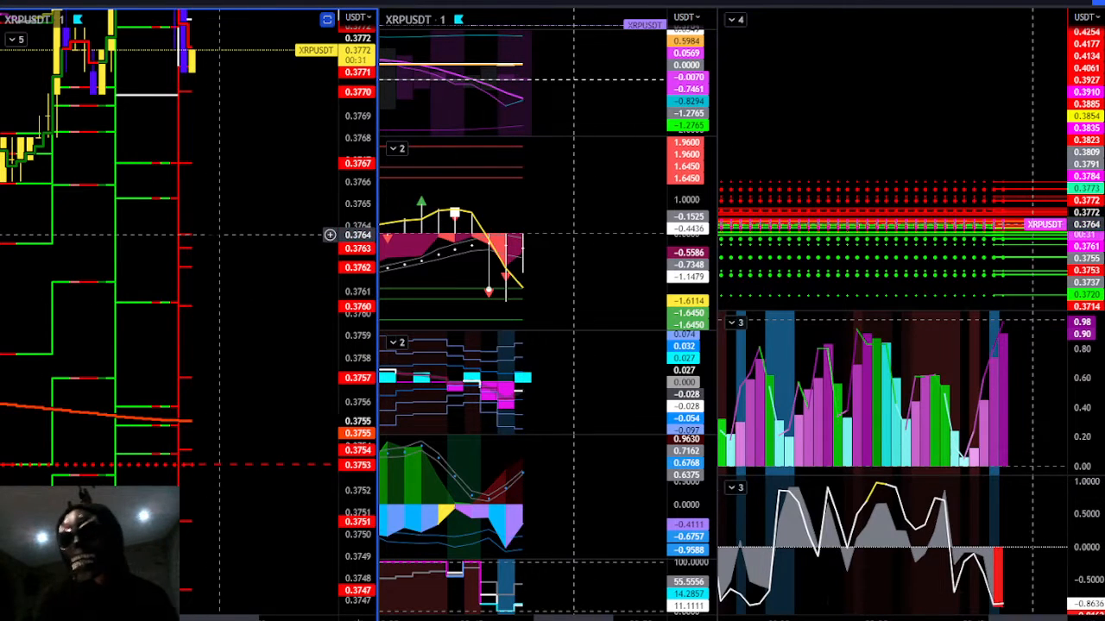